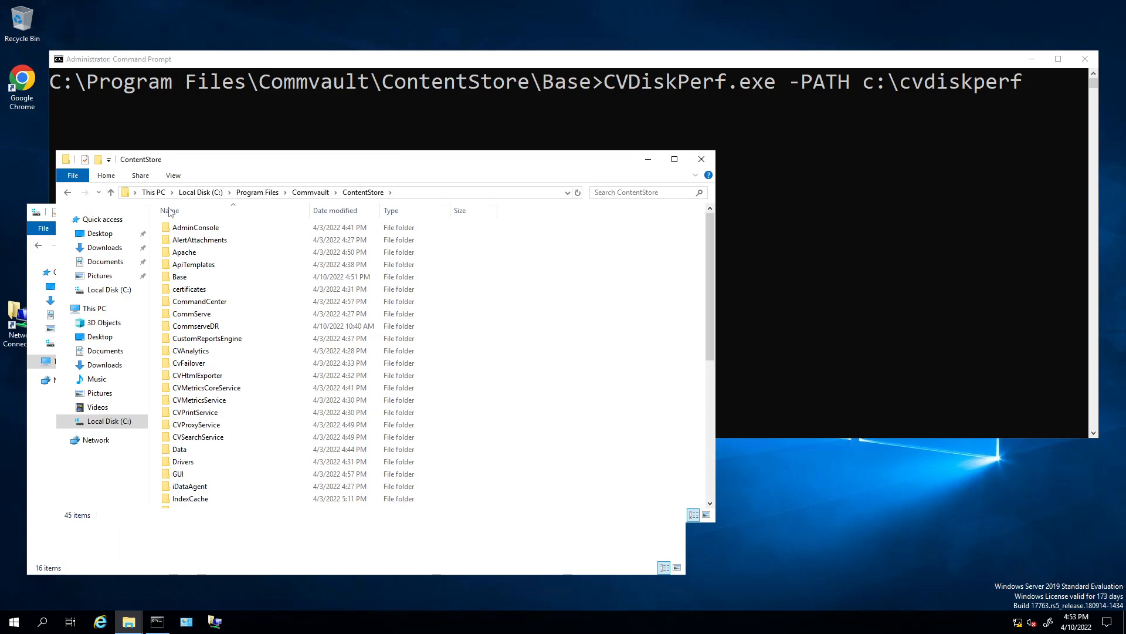
mouse_move(664, 157)
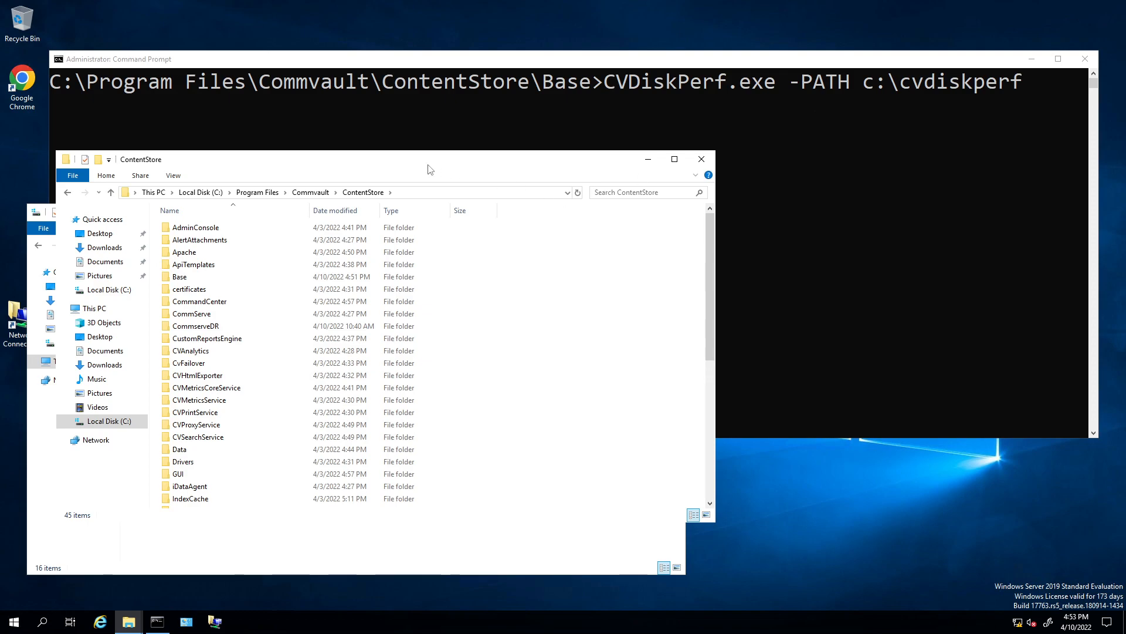
mouse_move(241, 197)
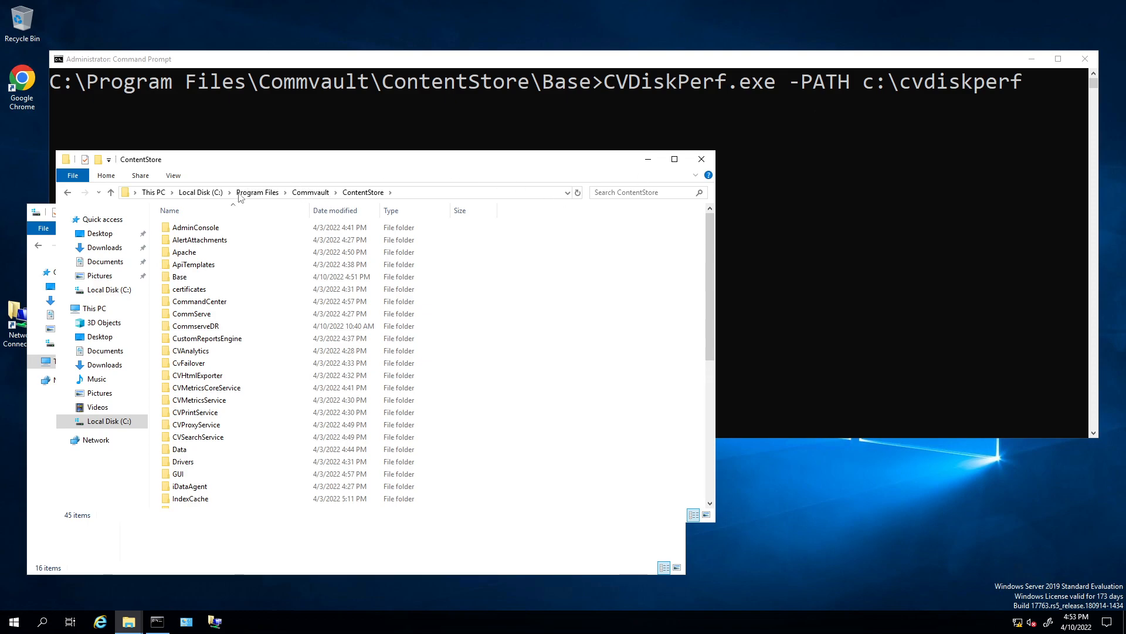
mouse_move(283, 152)
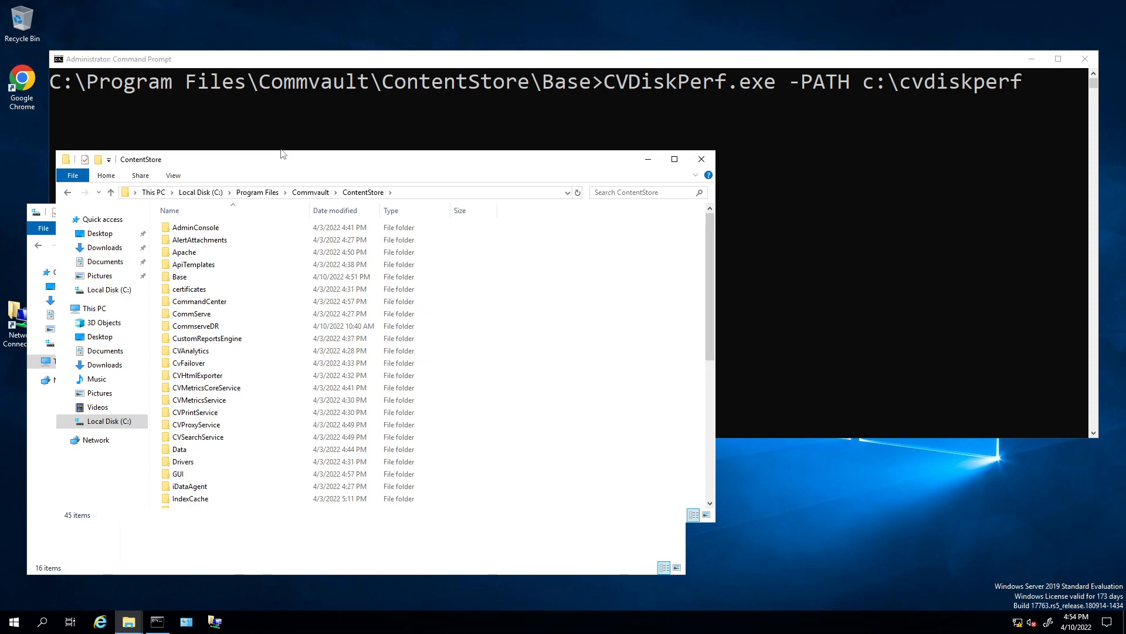
mouse_move(912, 116)
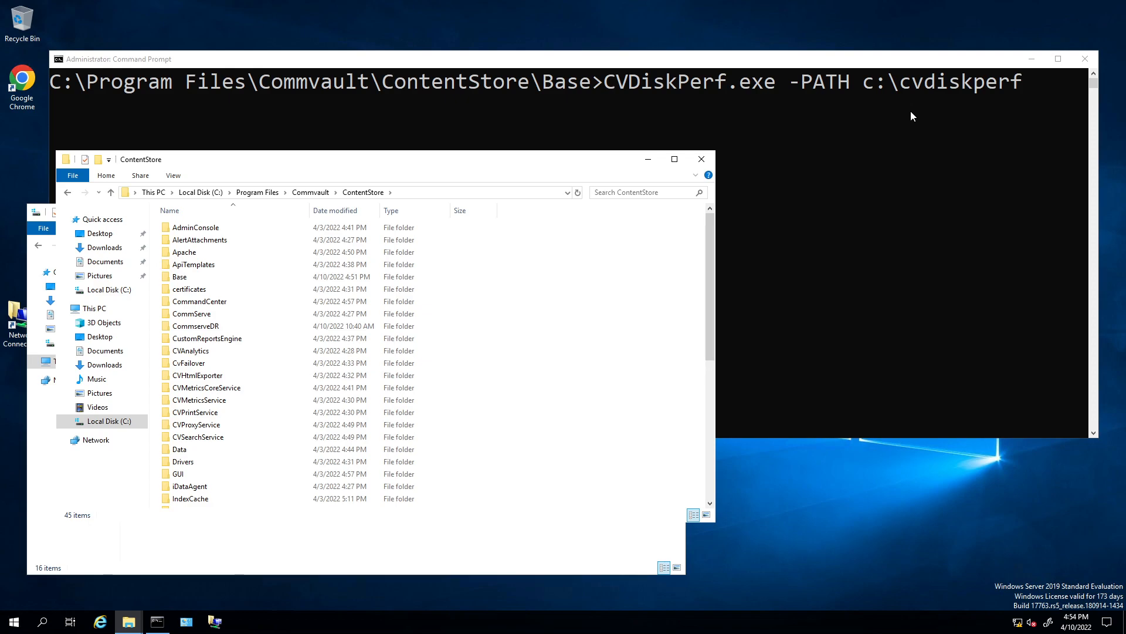
mouse_move(855, 130)
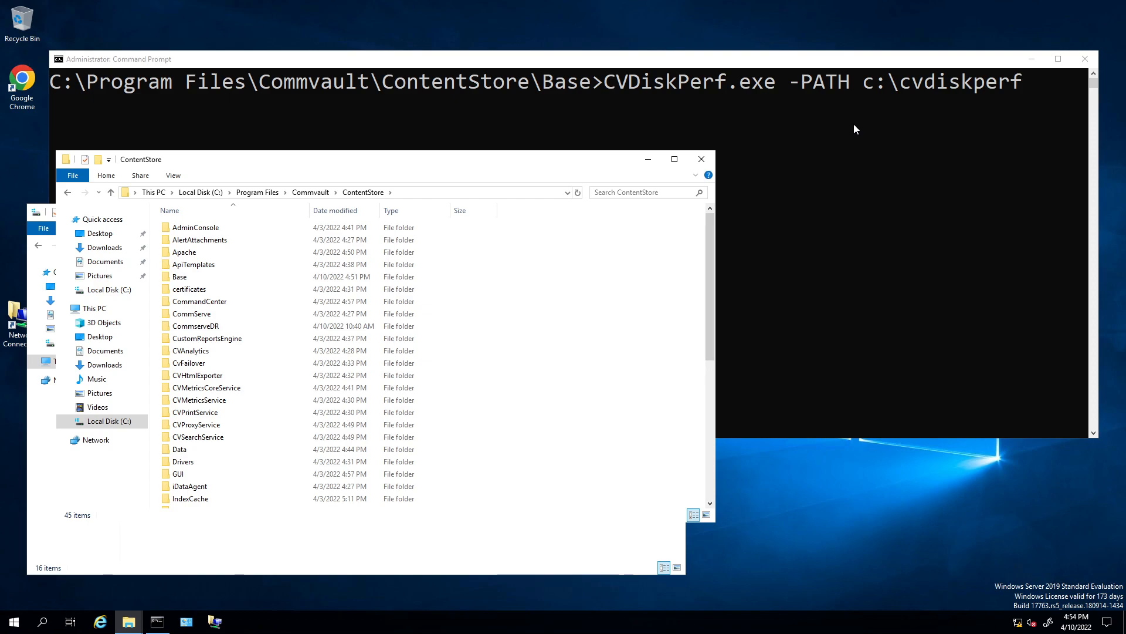
mouse_move(965, 125)
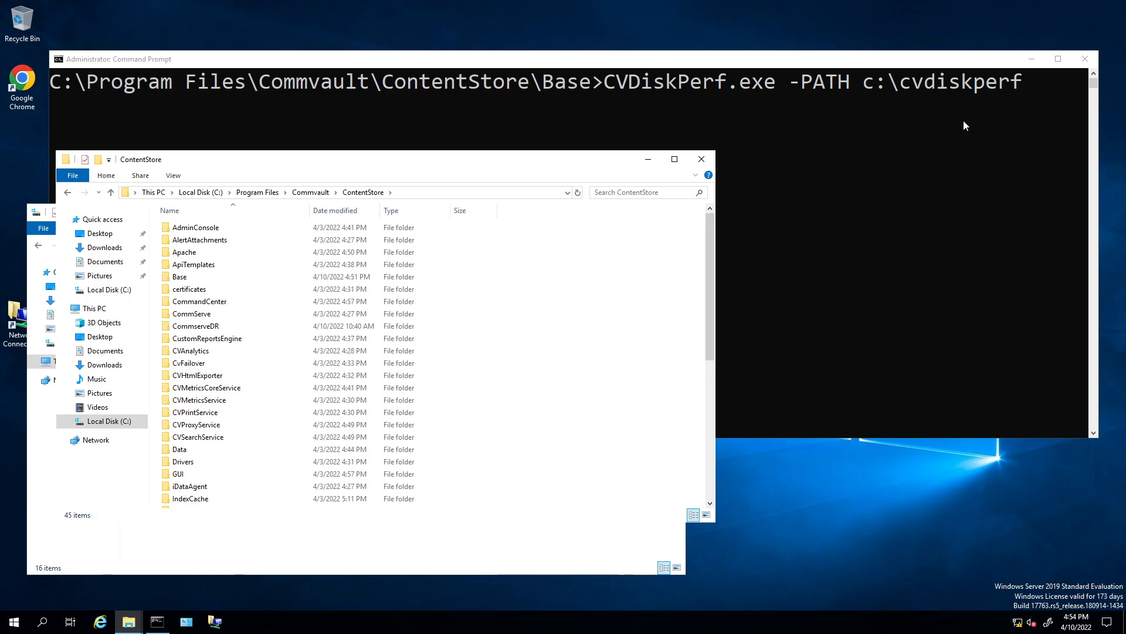
mouse_move(1018, 94)
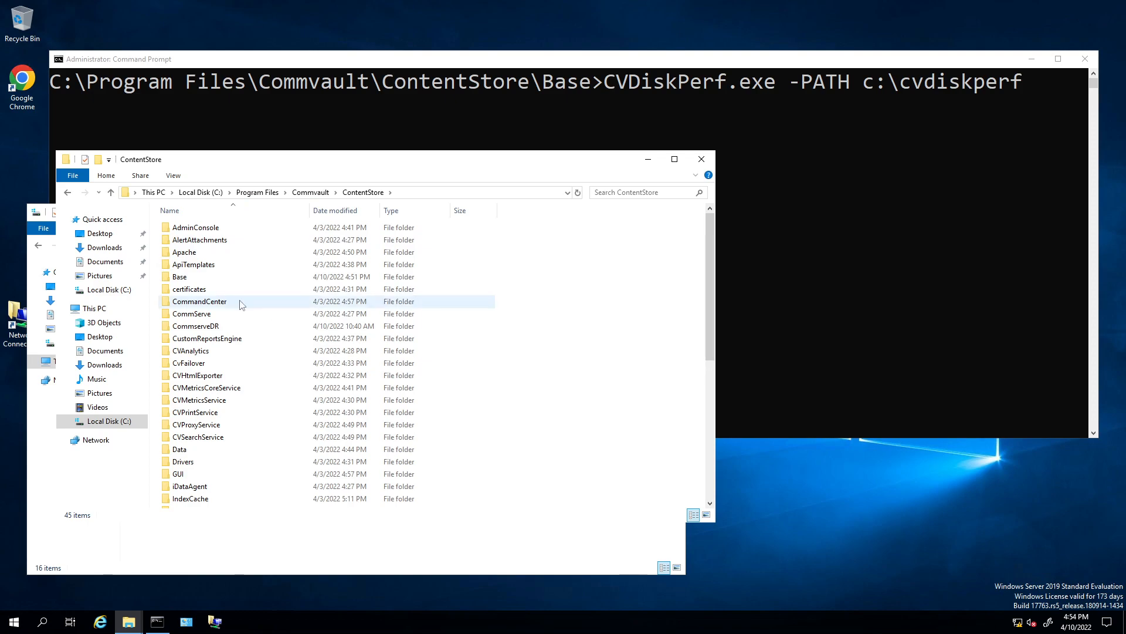
Search the ContentStore Base folder for 'cvdi' to find the CvDiagnostics tools.
double_click(179, 277)
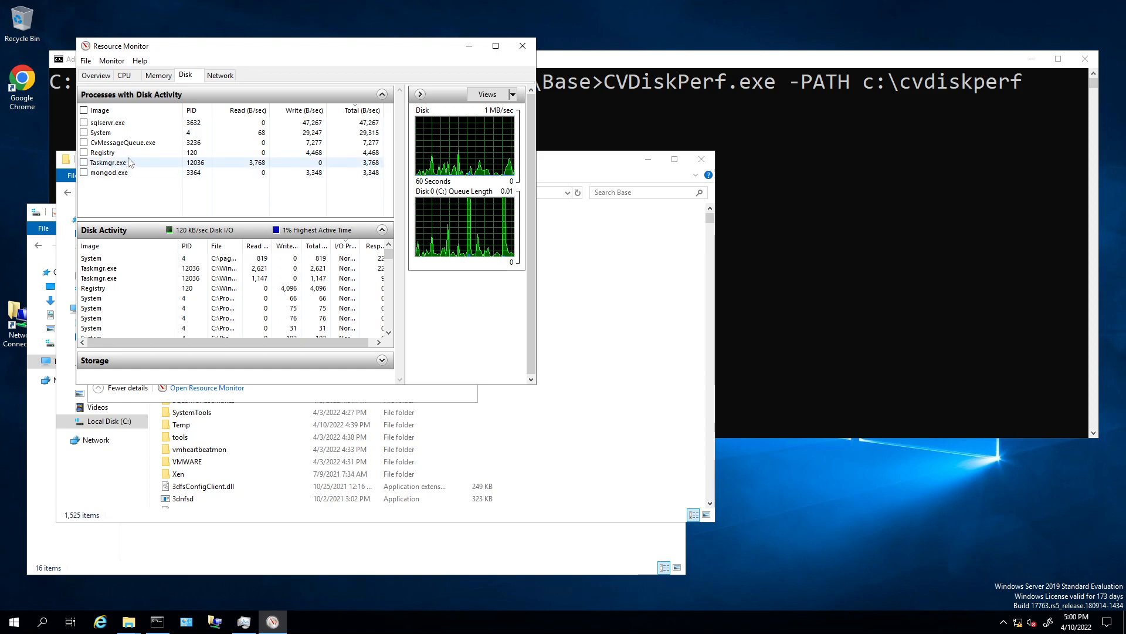
mouse_move(127, 188)
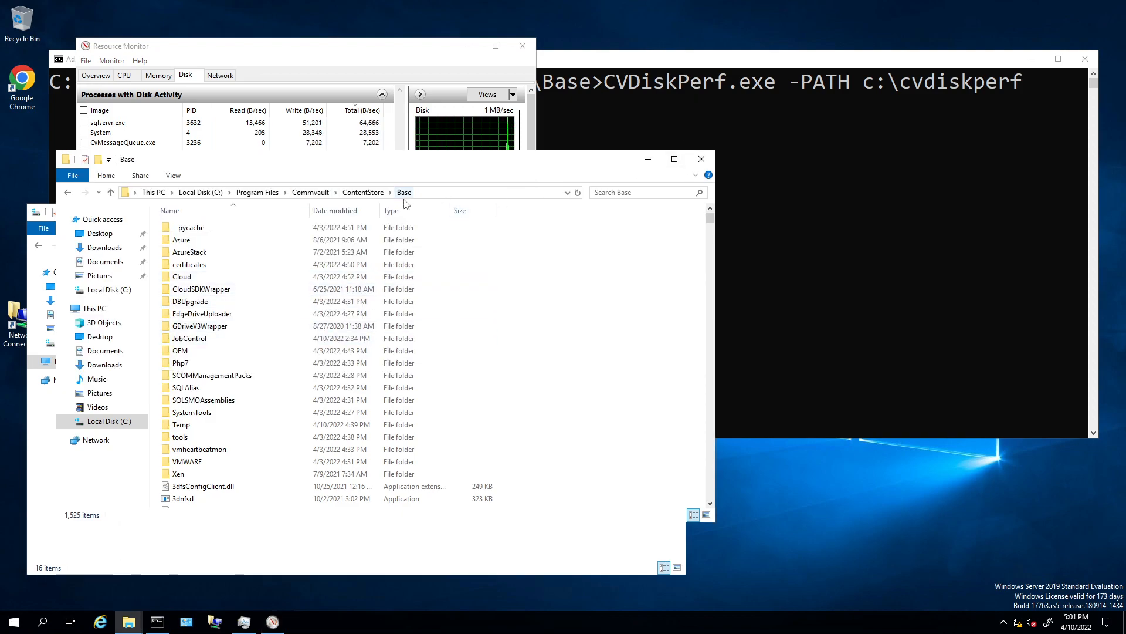
left_click(200, 292)
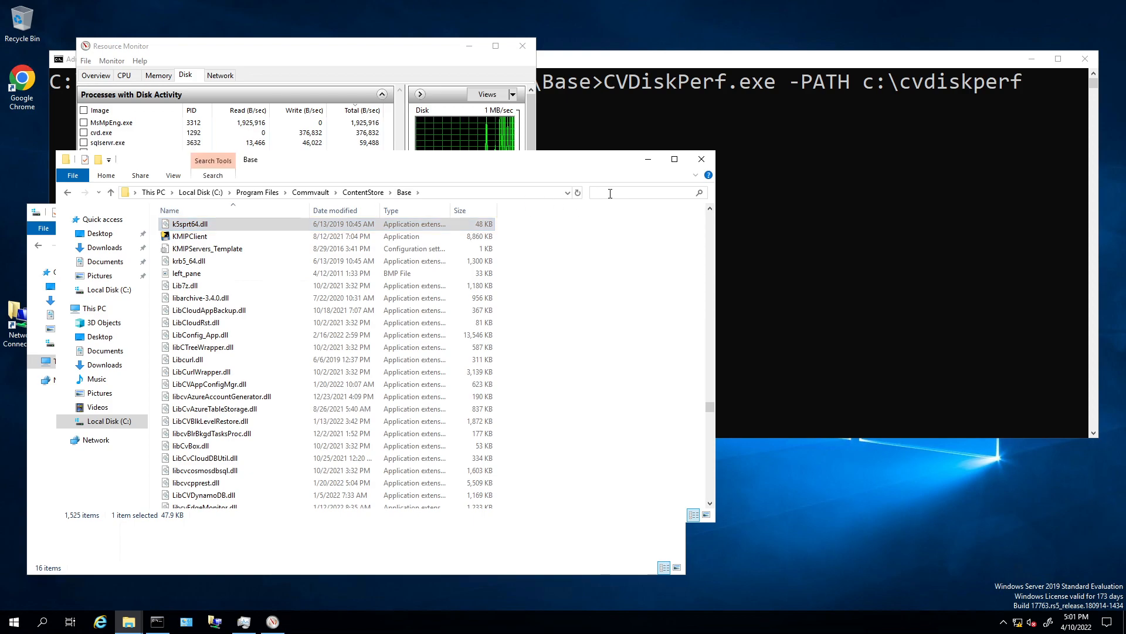
type("cvdi")
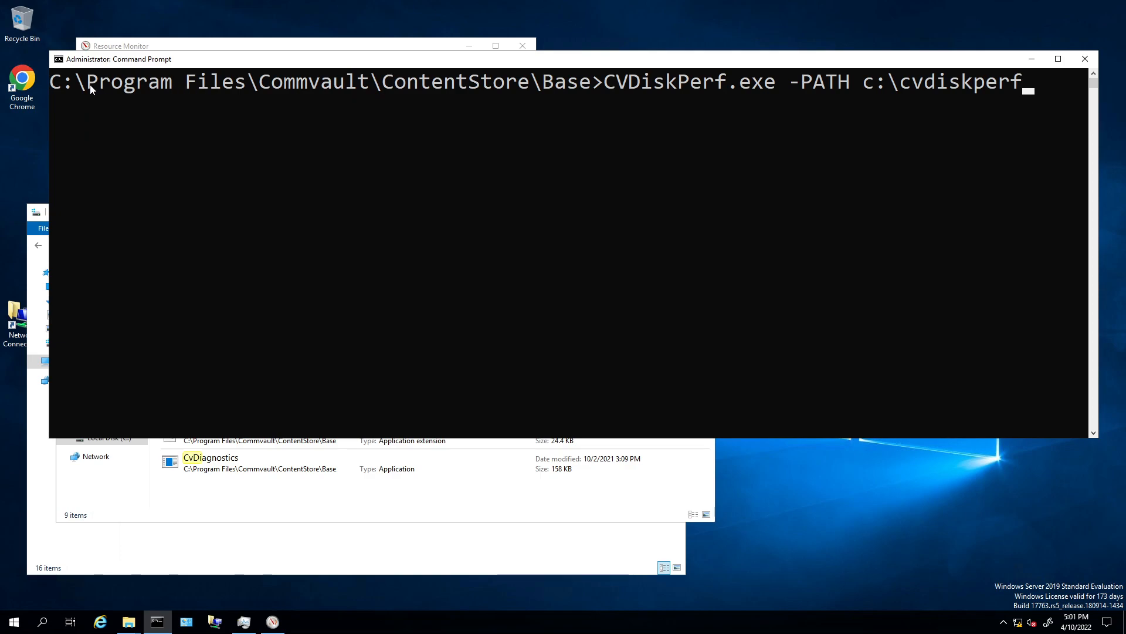
Navigate to Local Disk (C:) and go into the empty cvdiskperf folder.
left_click_drag(85, 81, 561, 81)
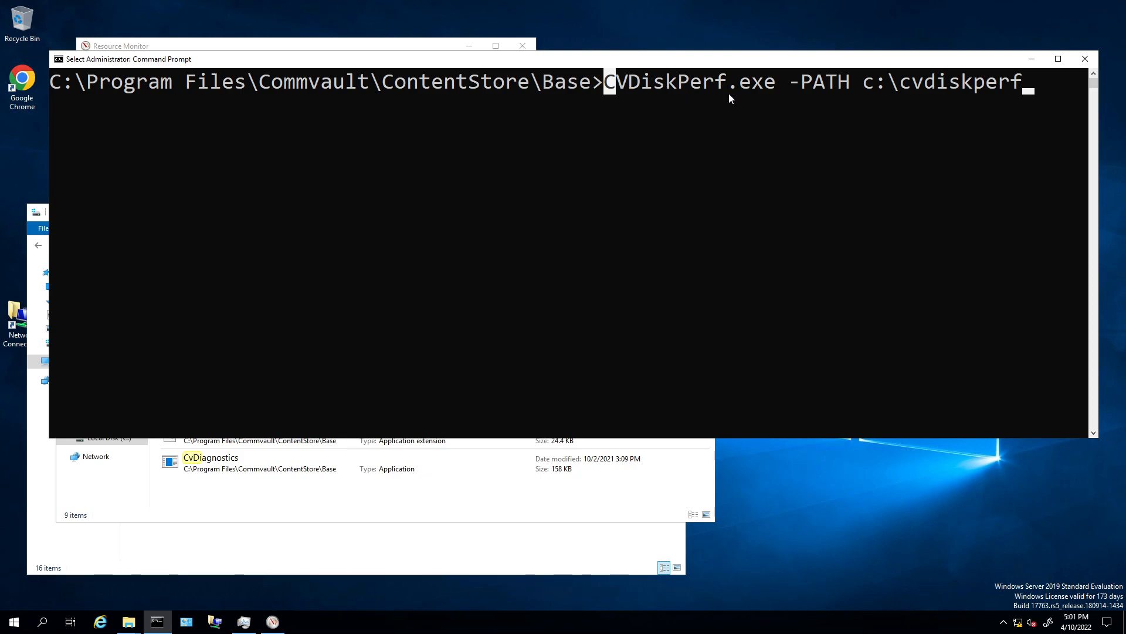
mouse_move(860, 94)
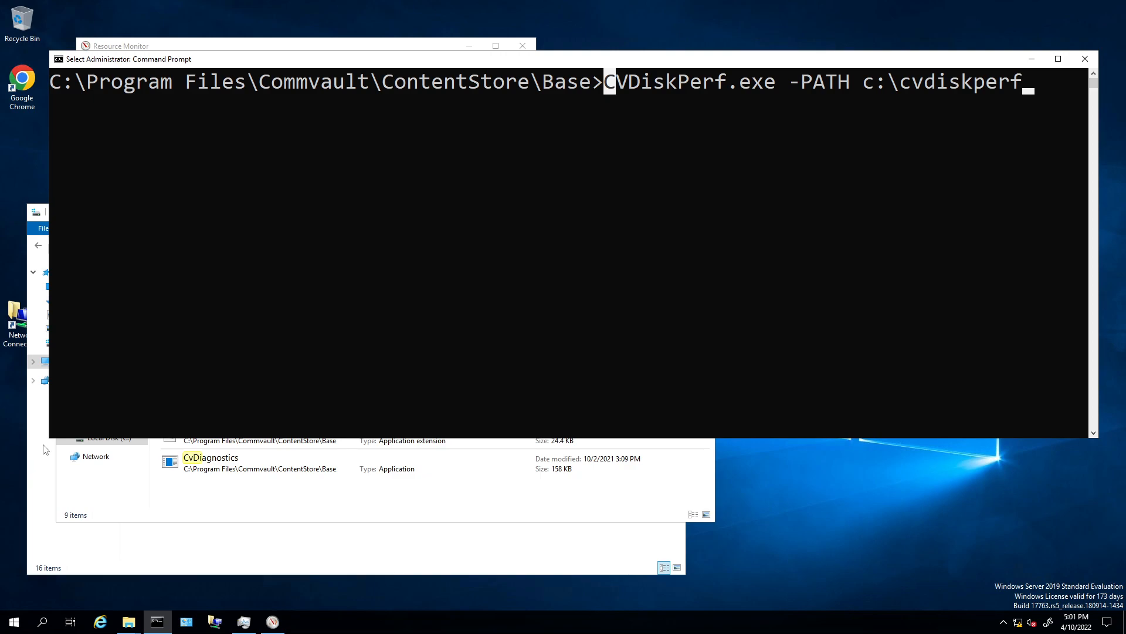
mouse_move(40, 468)
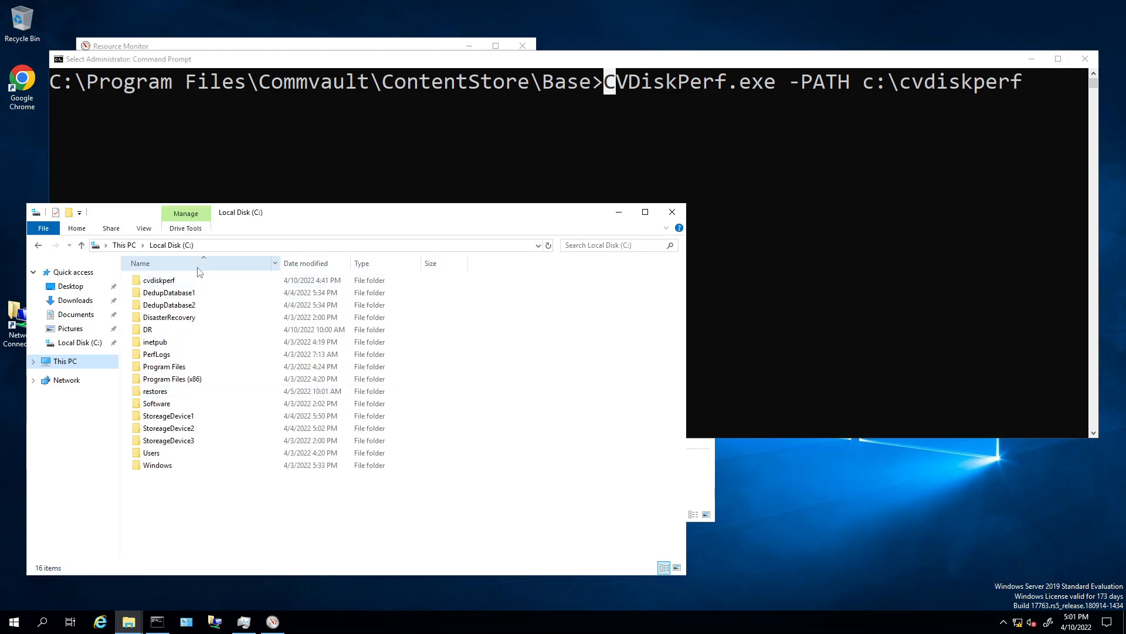
left_click(159, 280)
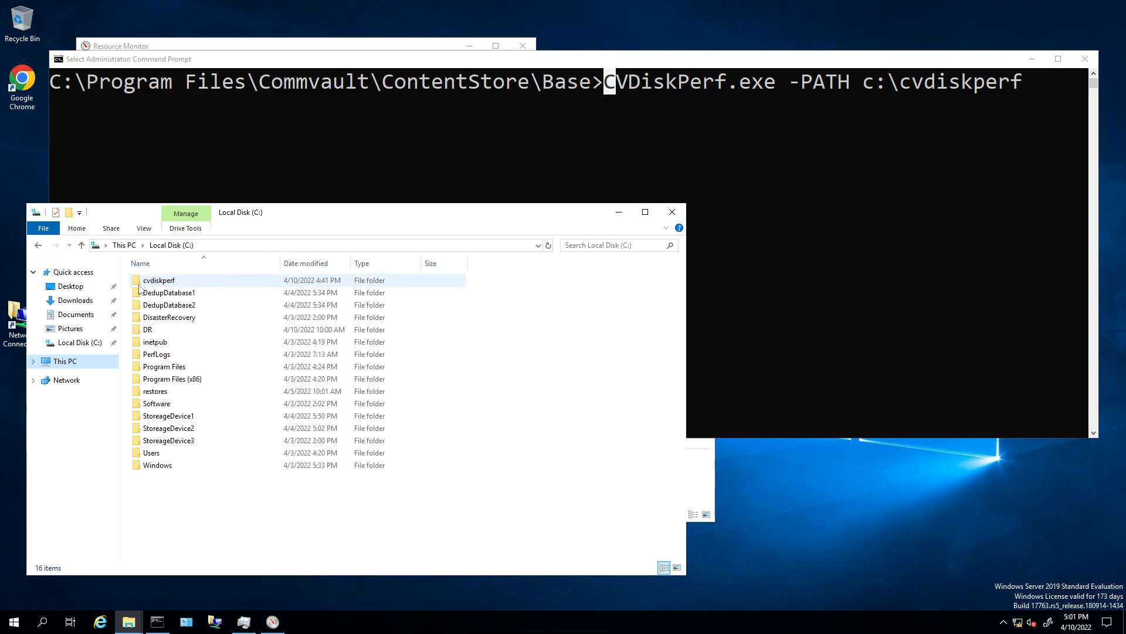
mouse_move(160, 286)
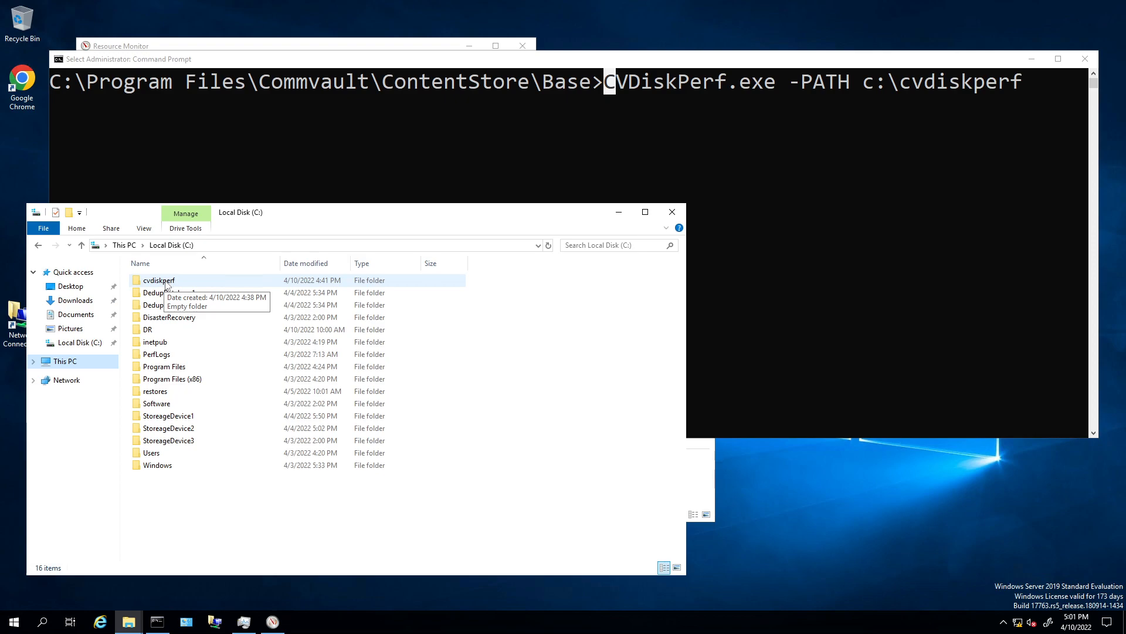
mouse_move(978, 138)
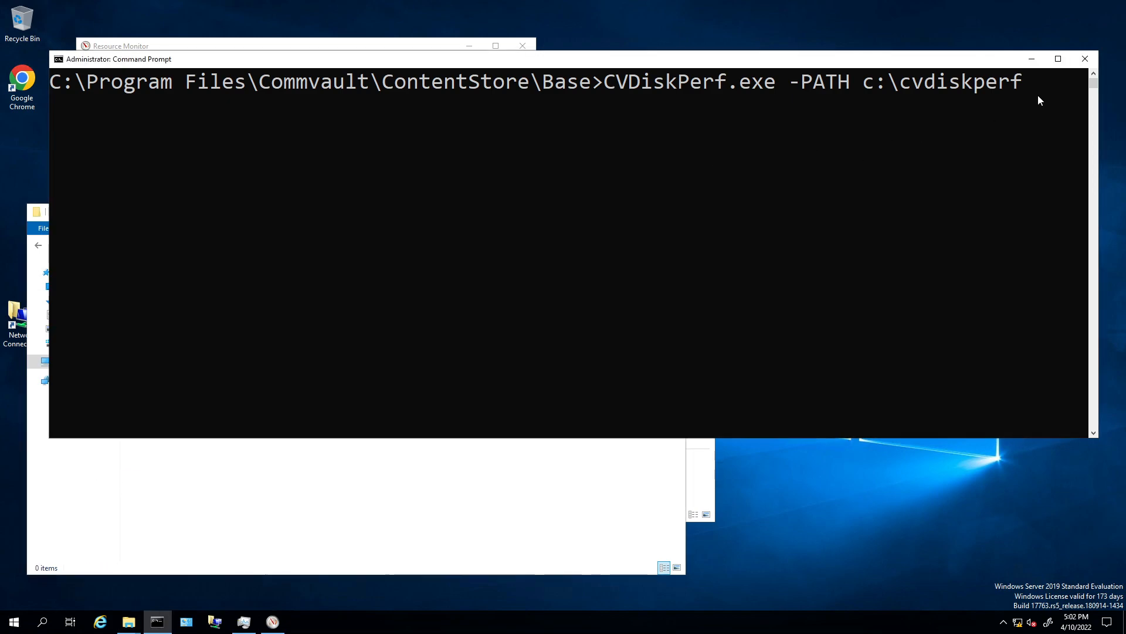
Run CVDiskPerf.exe -PATH c:\cvdiskperf and browse the DISK_READ_TEST subfolders it creates.
key("enter")
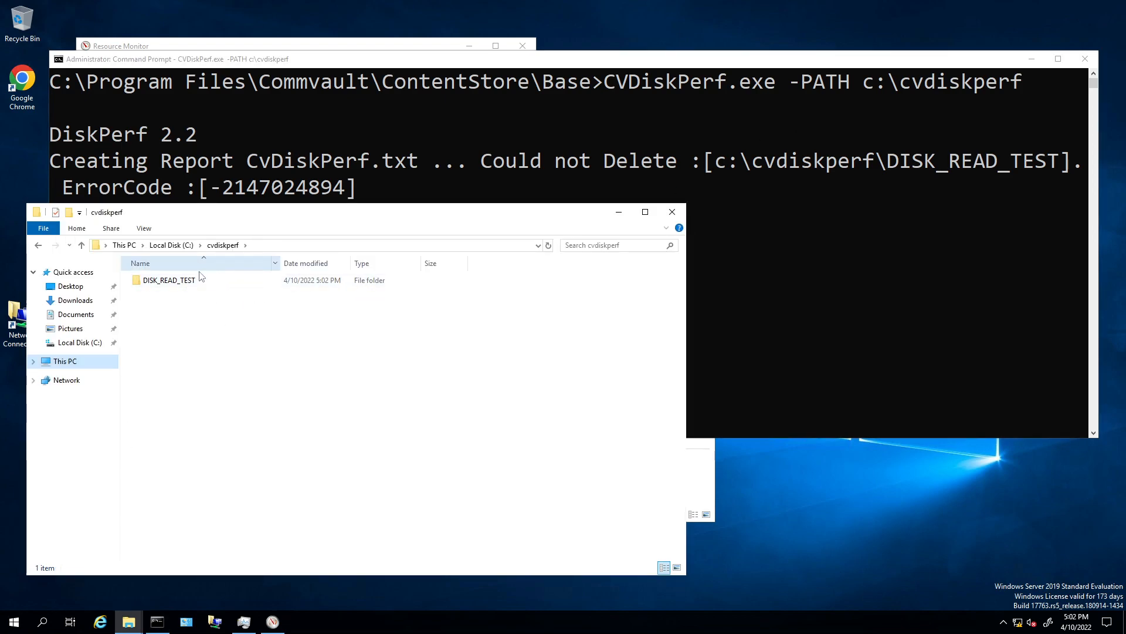
left_click(167, 279)
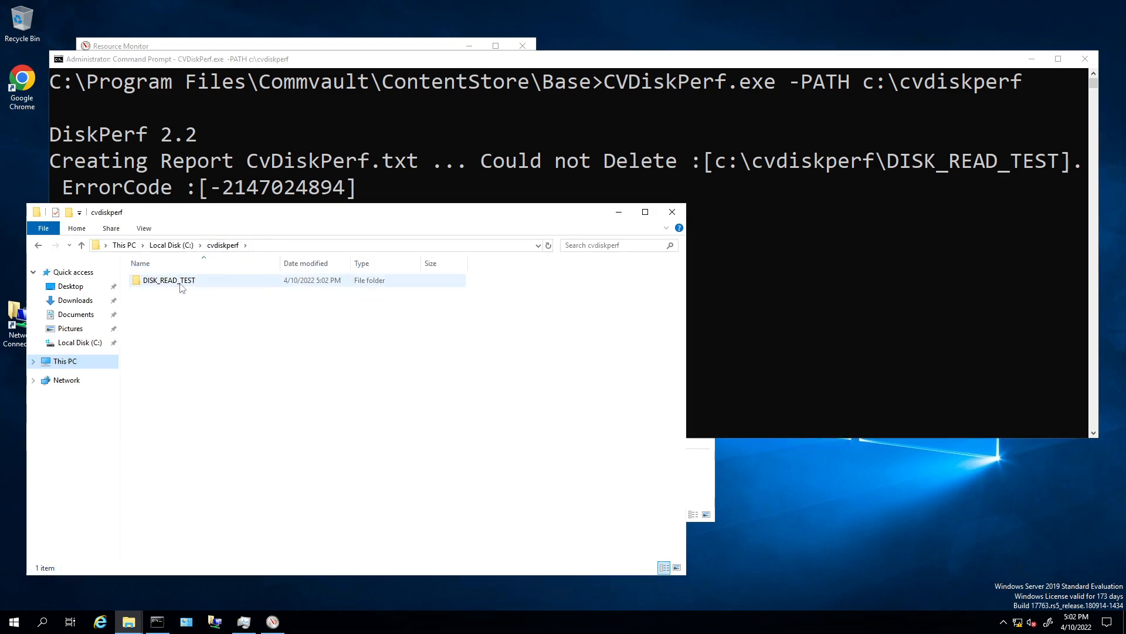
double_click(168, 280)
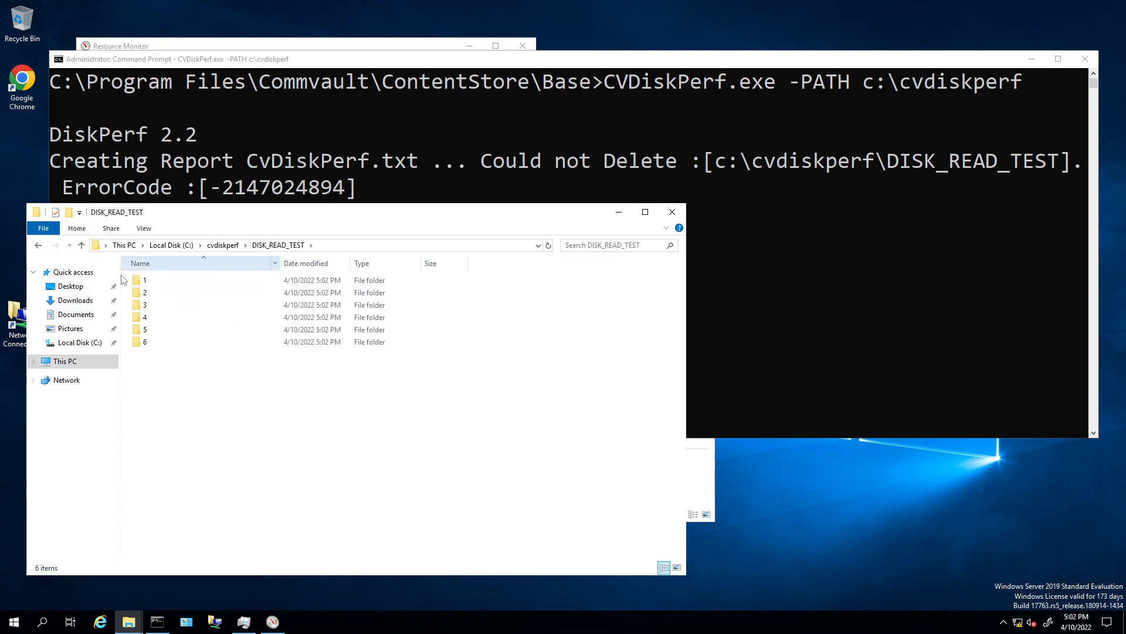
double_click(144, 279)
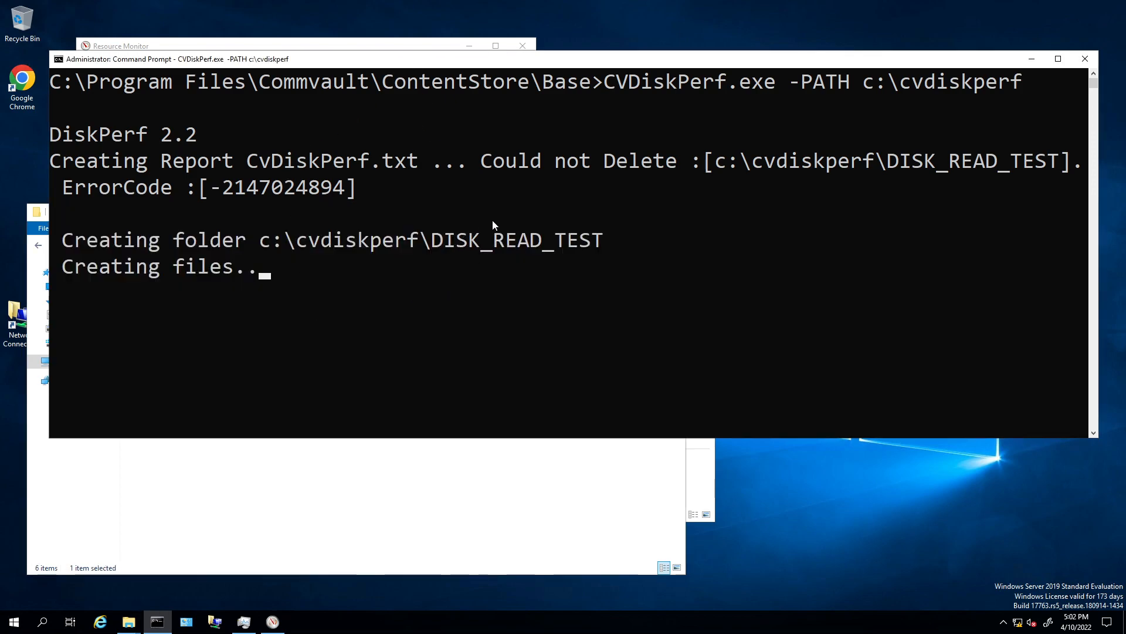
mouse_move(103, 480)
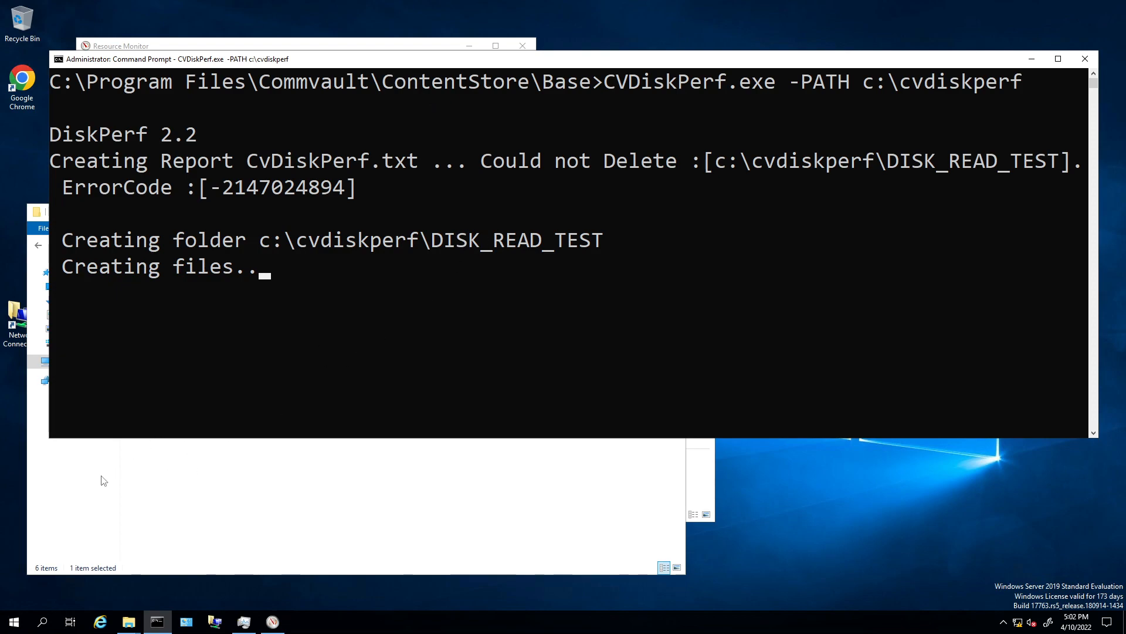
mouse_move(143, 491)
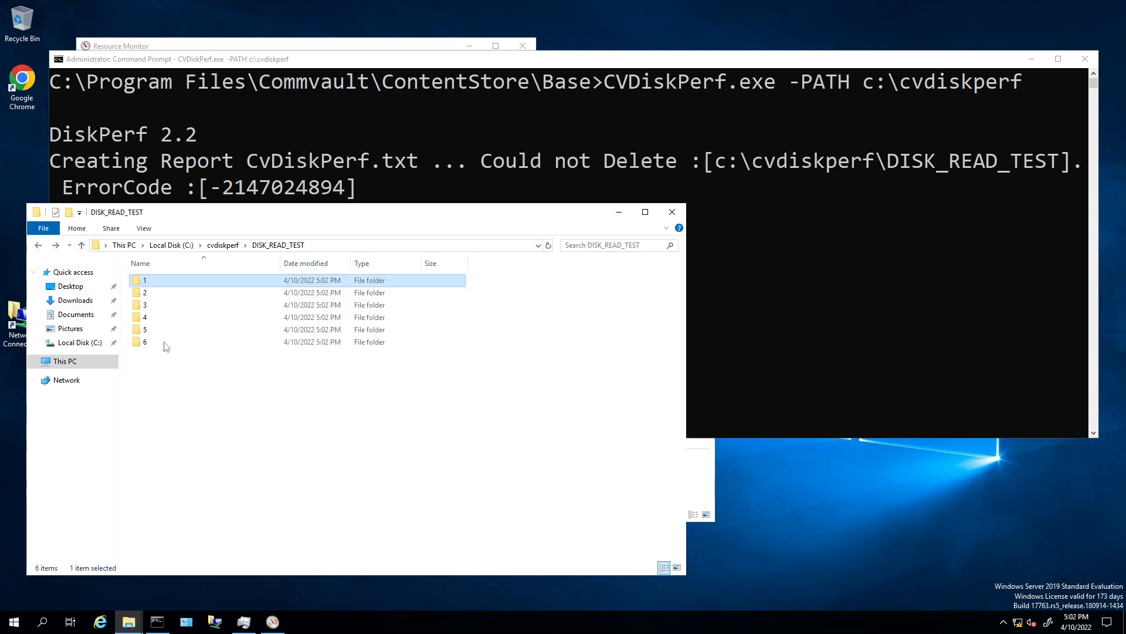
double_click(144, 328)
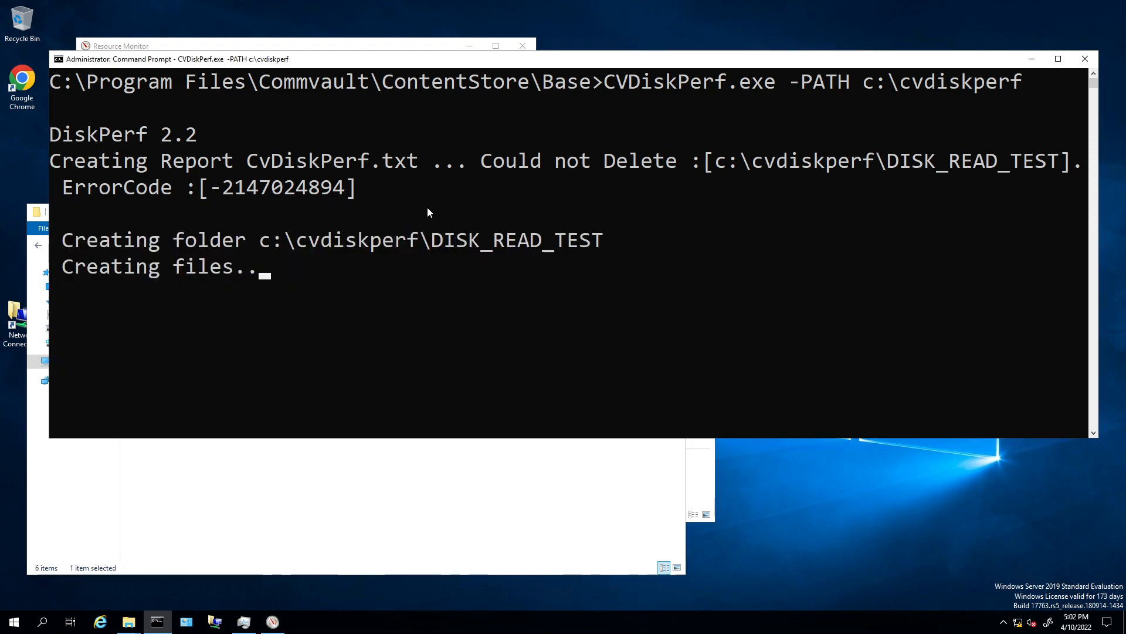
mouse_move(394, 231)
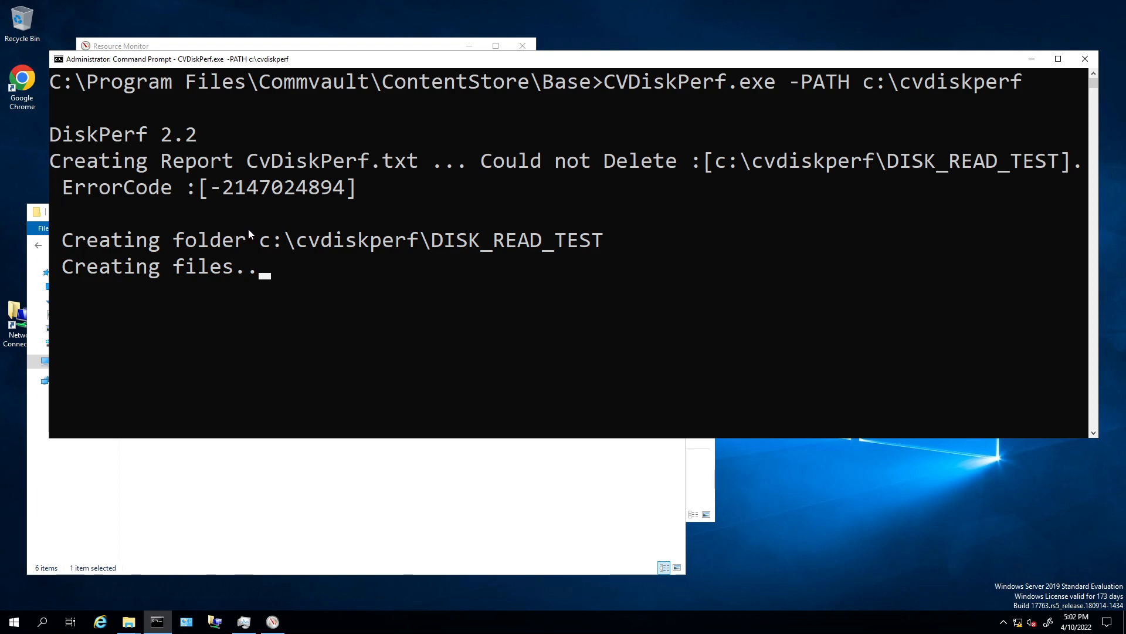
mouse_move(119, 302)
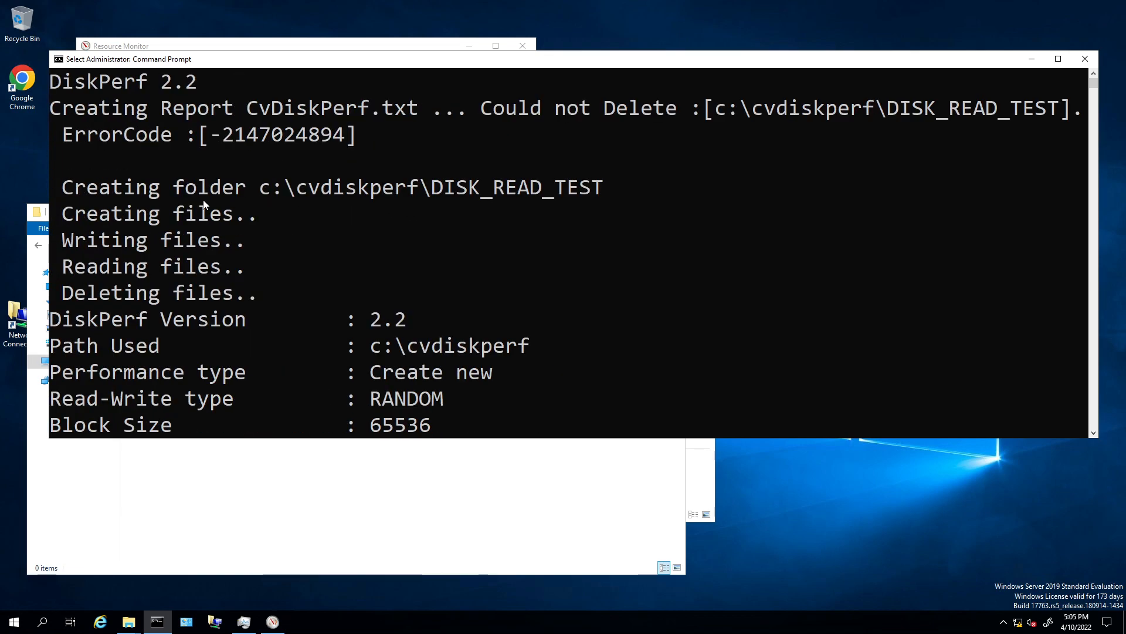
mouse_move(366, 430)
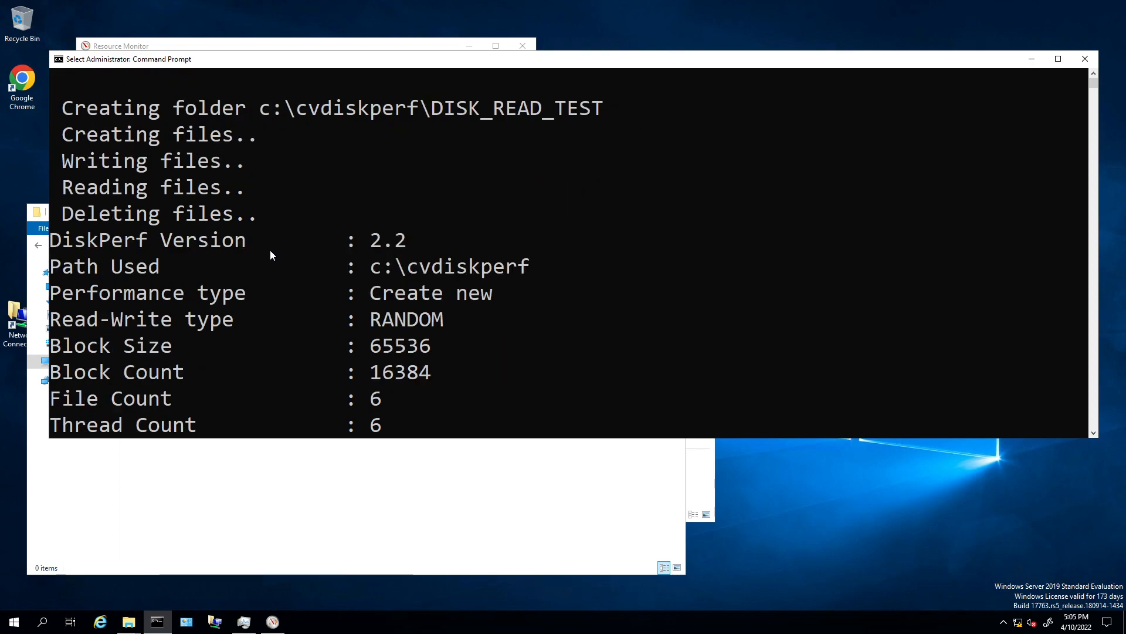
mouse_move(204, 293)
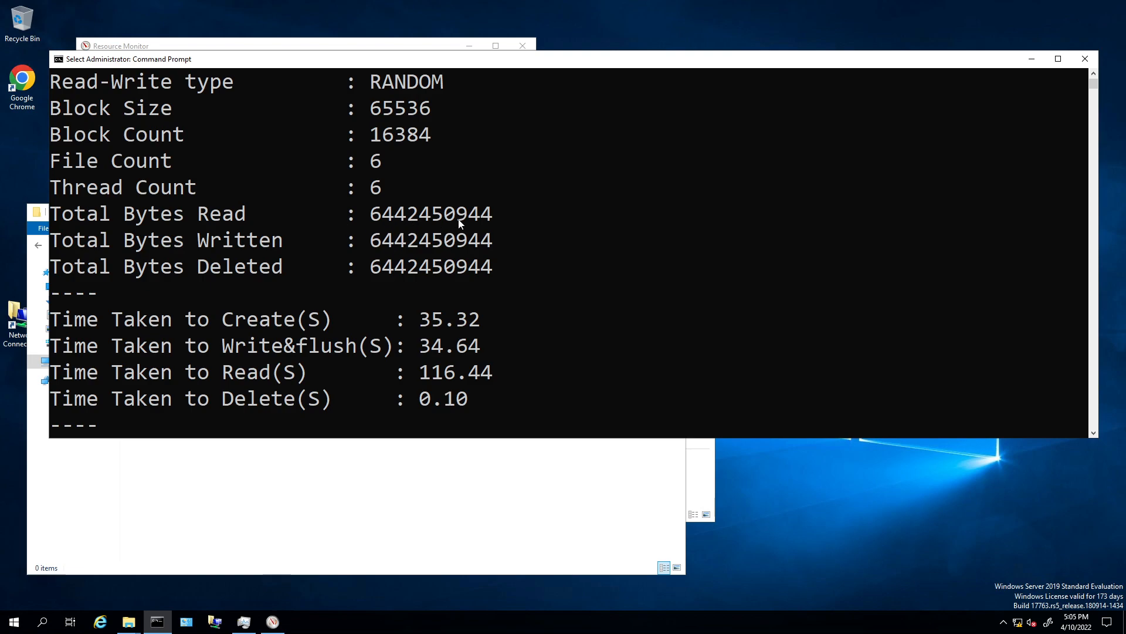
Scroll the console to the completed report: 611.49 create, 623.52 write, 185.50 read GB/H.
scroll("down", 3)
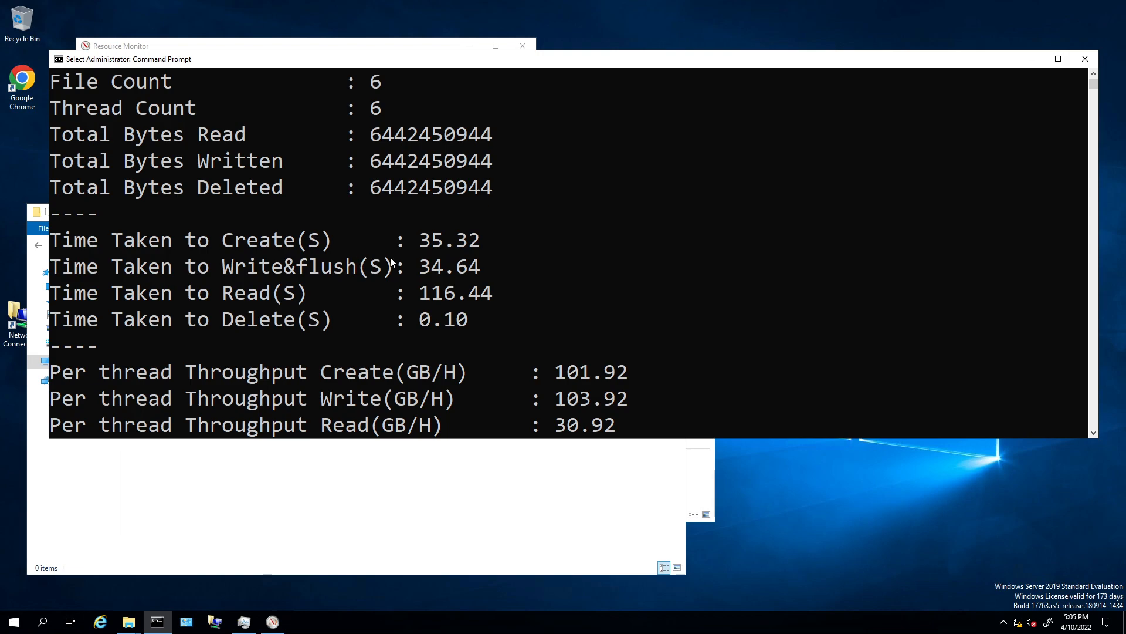
mouse_move(443, 271)
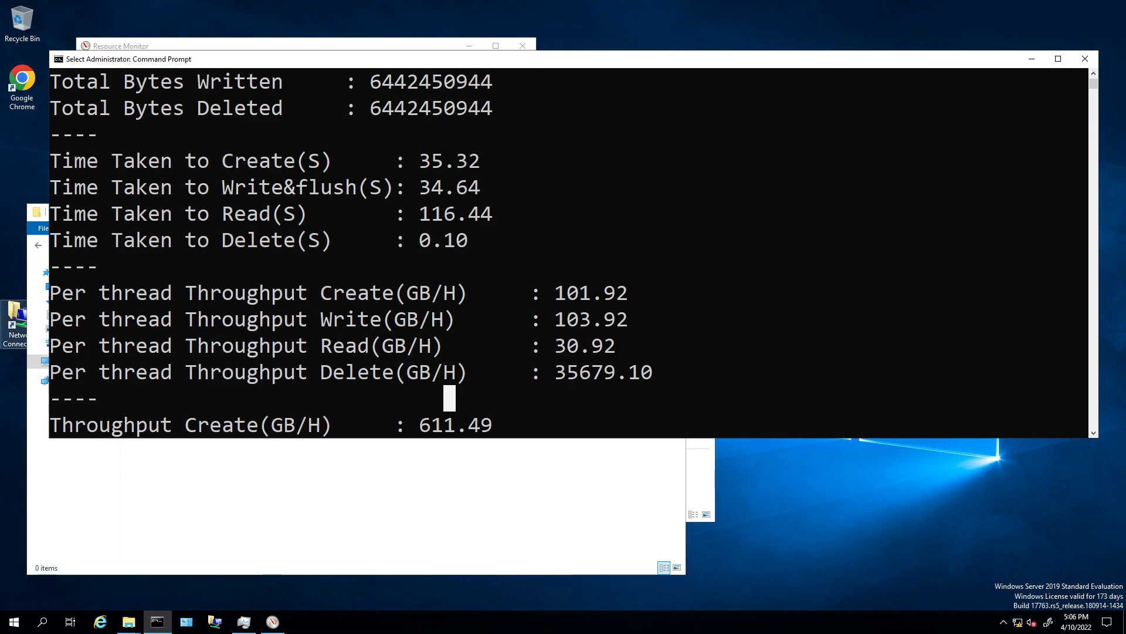
mouse_move(433, 276)
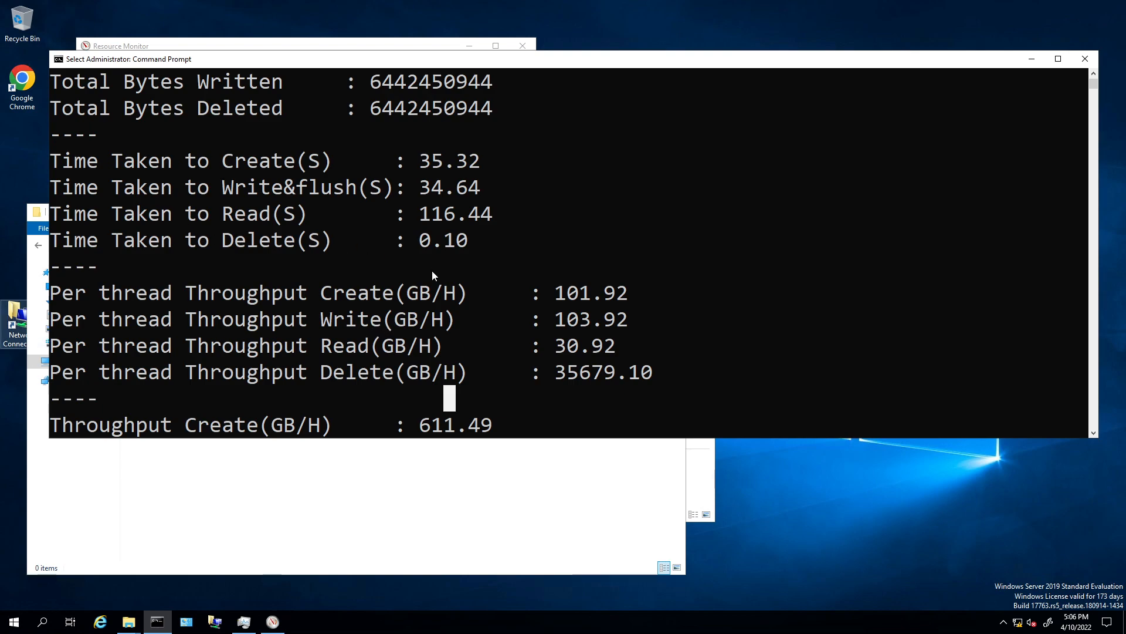
mouse_move(1092, 437)
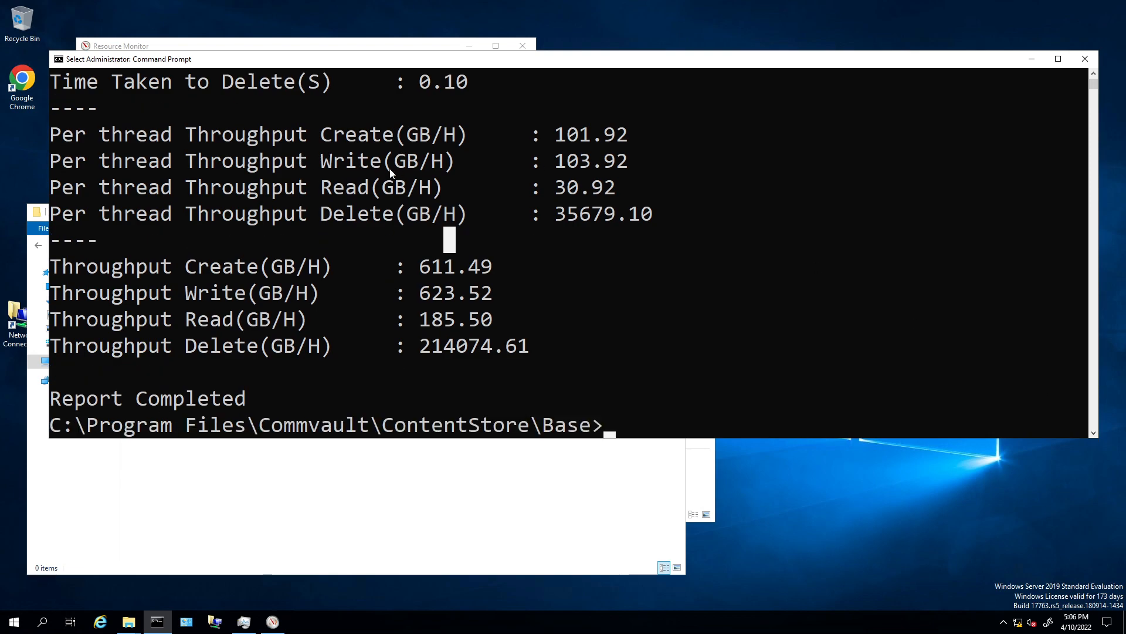
mouse_move(392, 271)
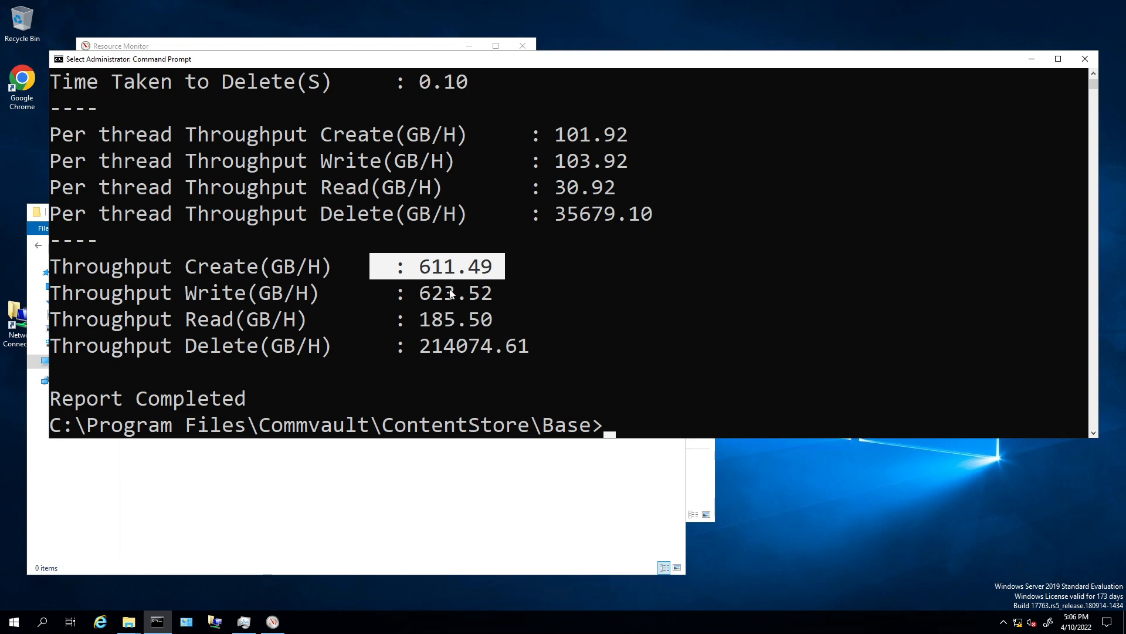
mouse_move(469, 298)
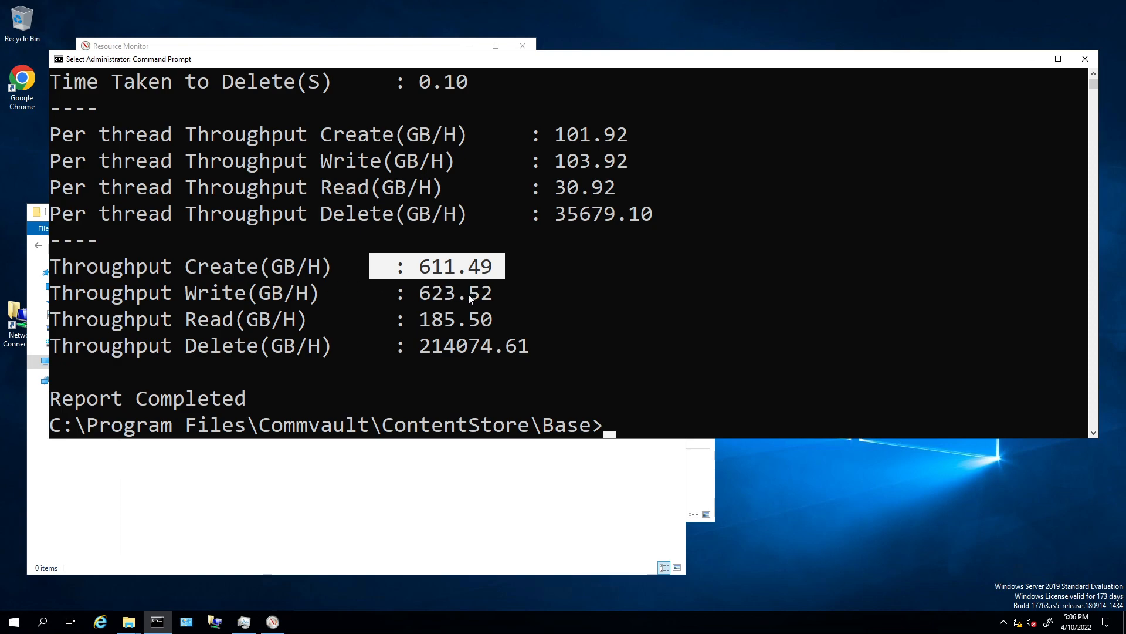
mouse_move(457, 306)
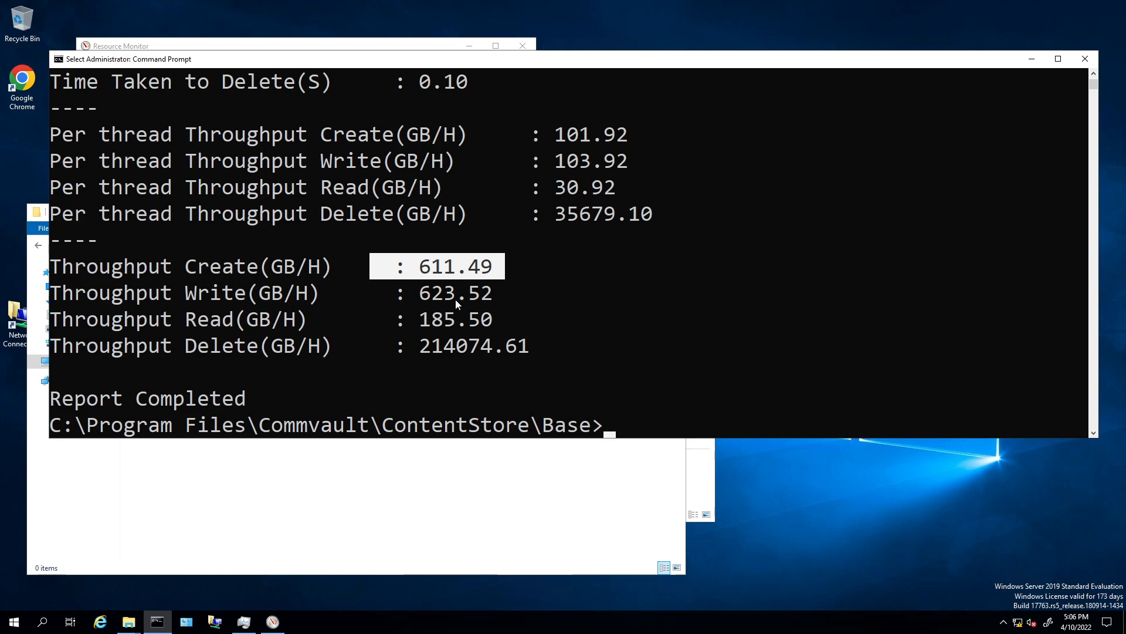
mouse_move(408, 307)
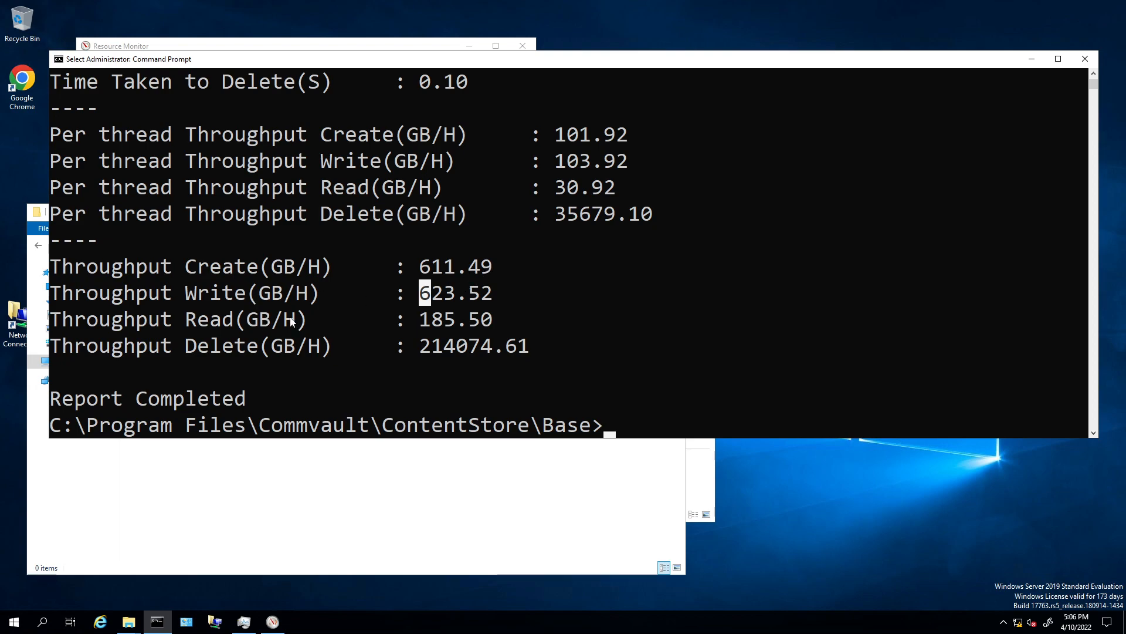
mouse_move(255, 345)
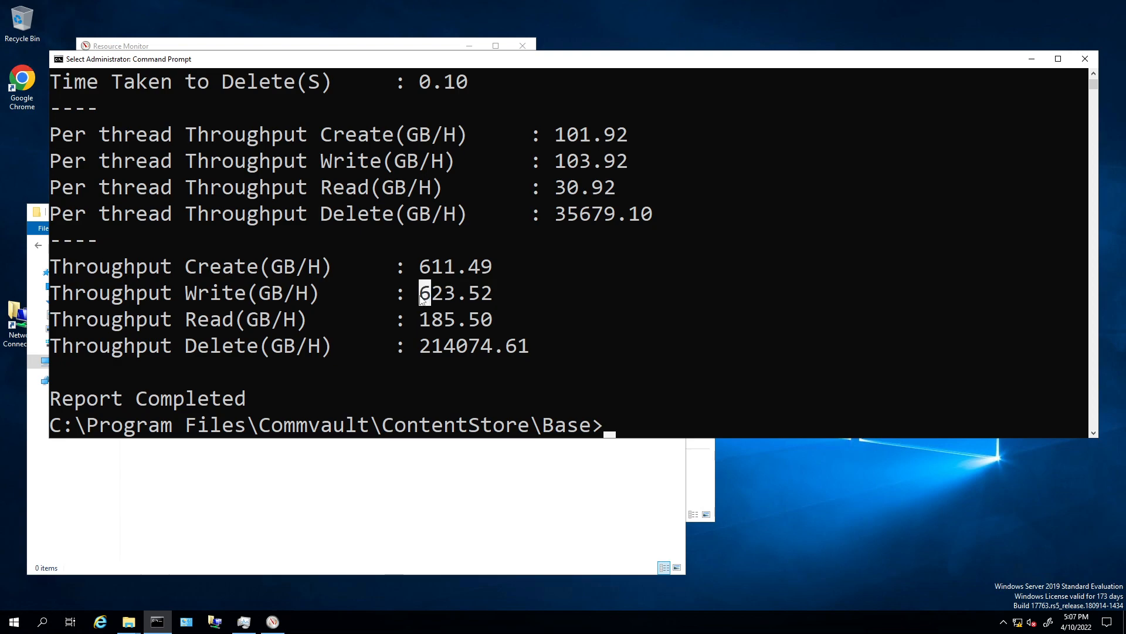
double_click(455, 292)
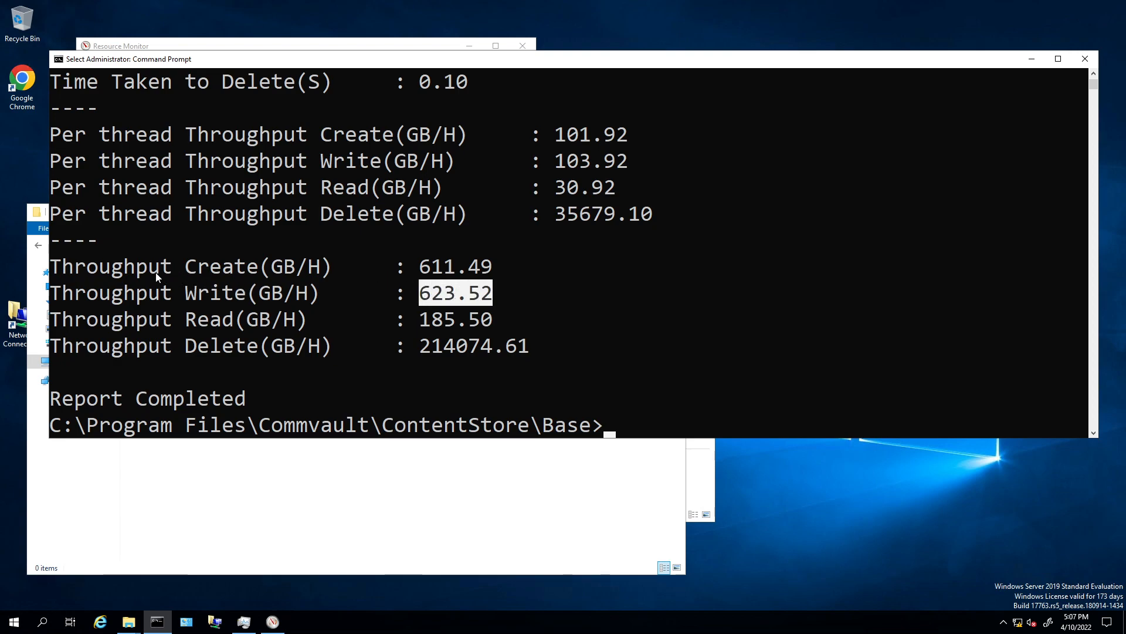
mouse_move(513, 354)
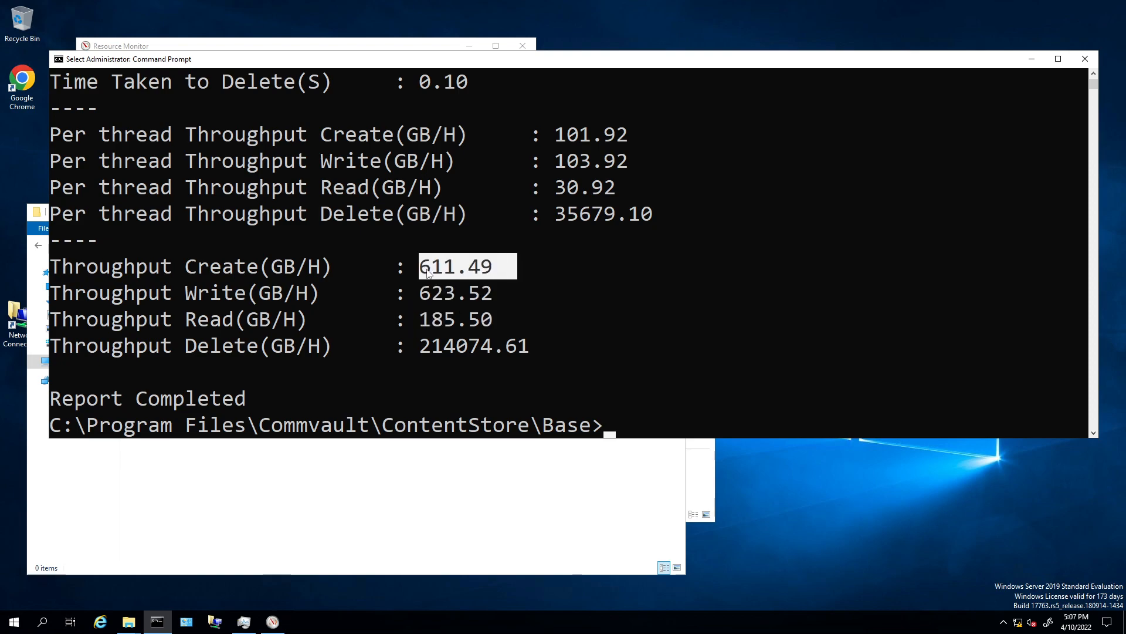
scroll("down", 3)
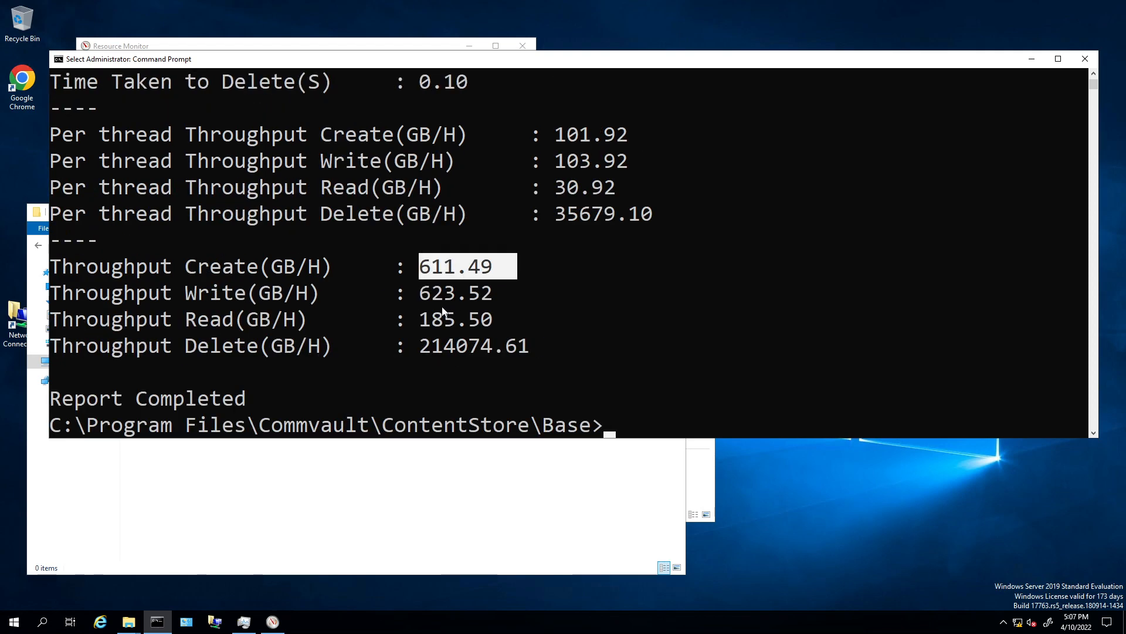
mouse_move(557, 321)
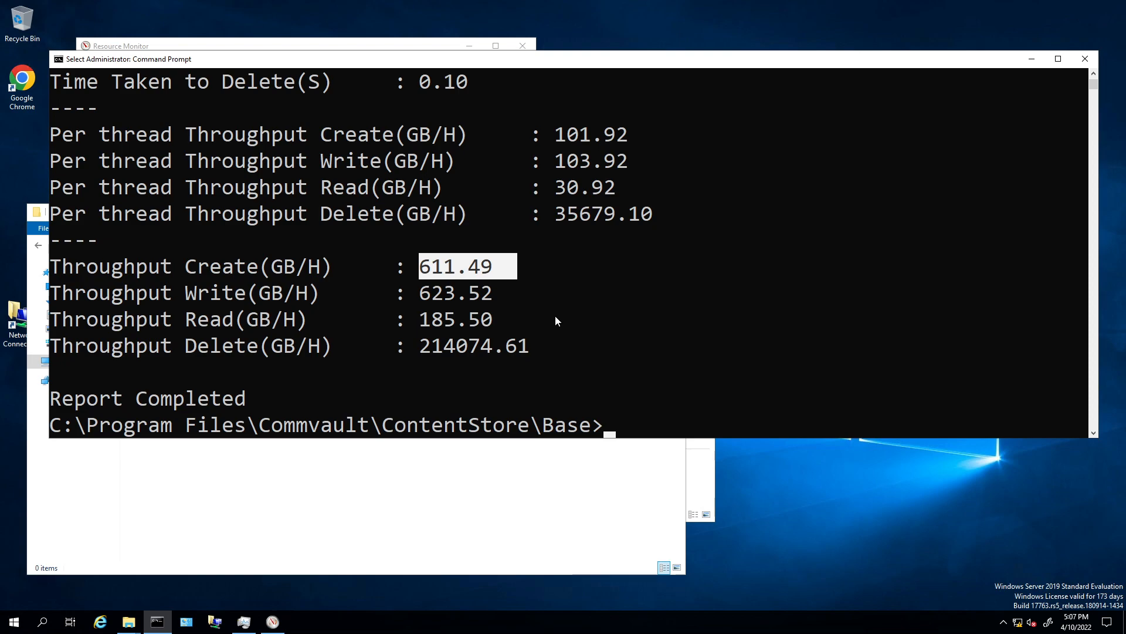
mouse_move(478, 344)
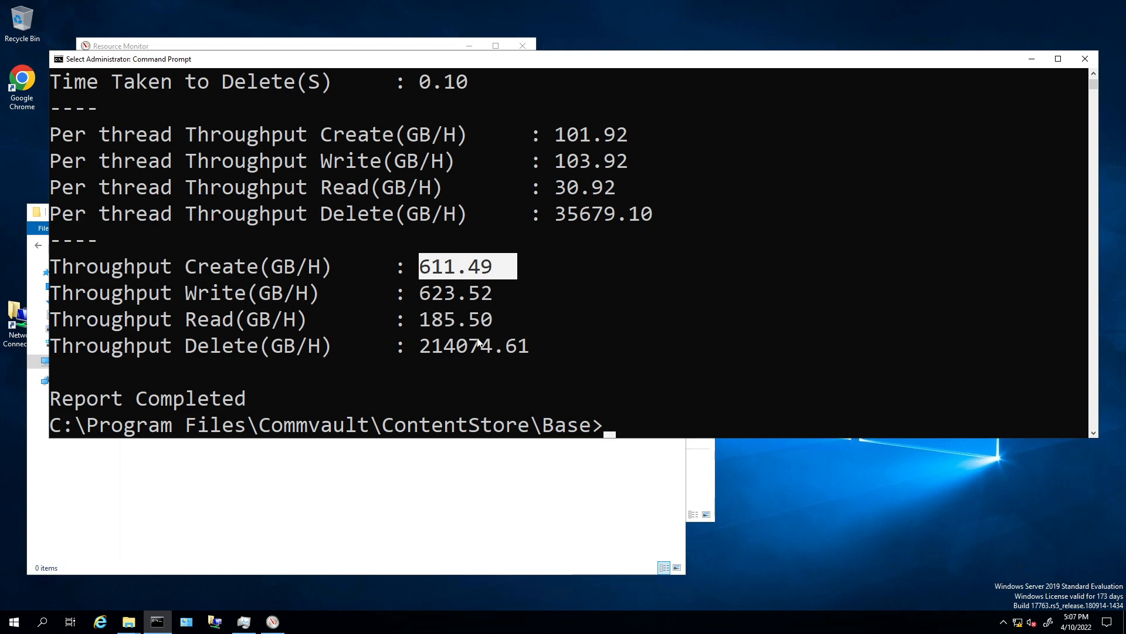